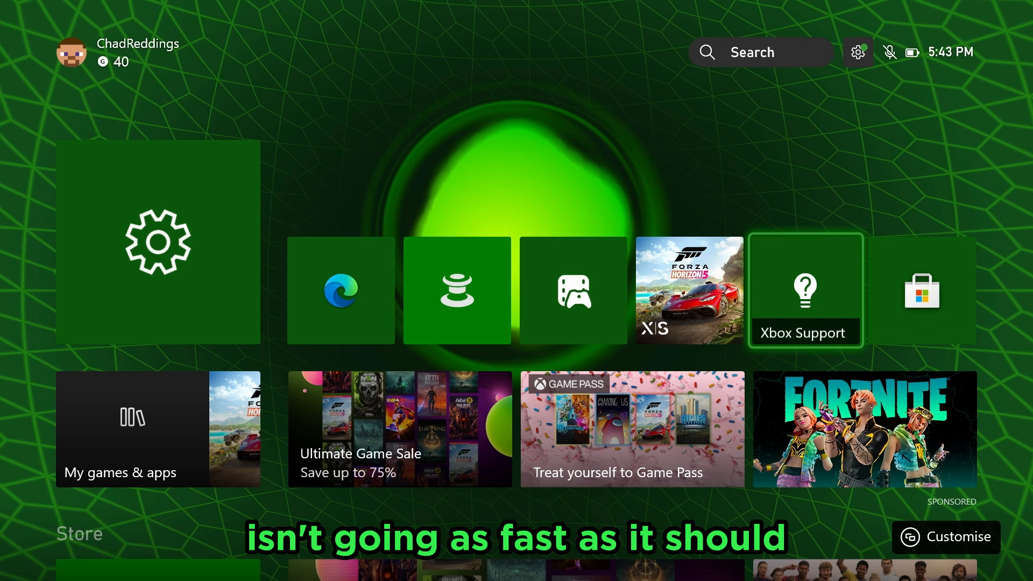
pyautogui.moveTo(456, 289)
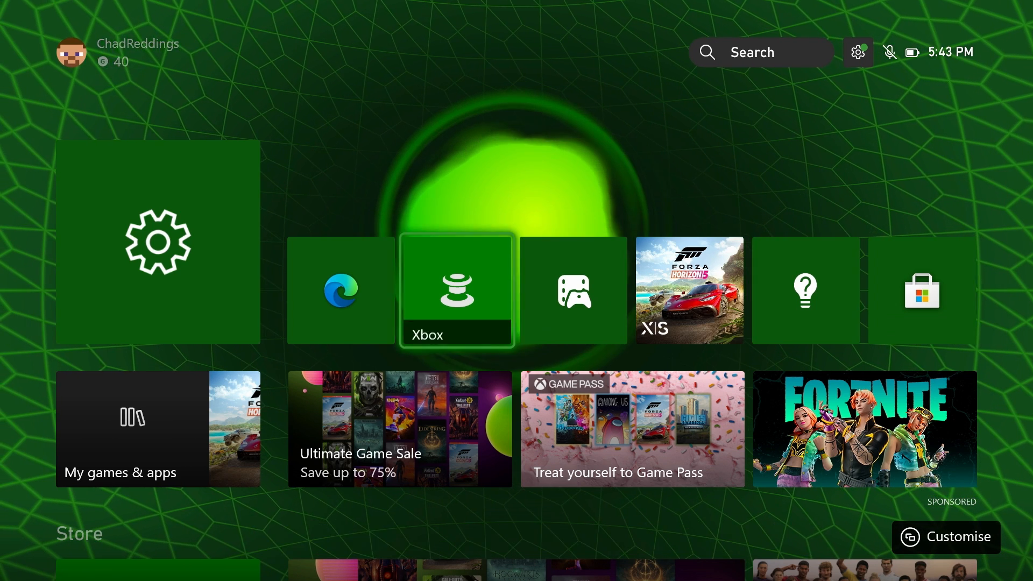
pyautogui.moveTo(857, 51)
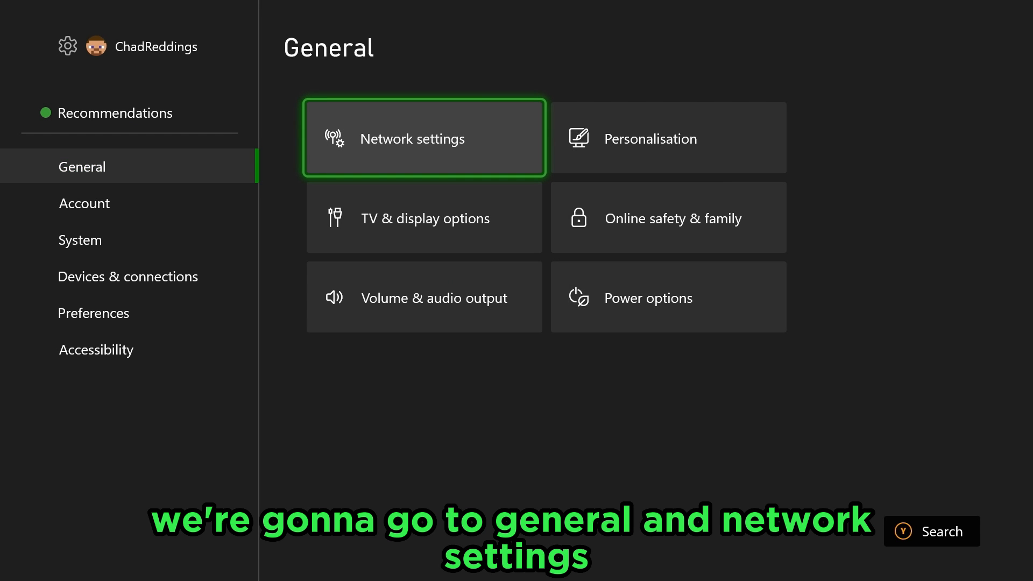
pyautogui.click(424, 138)
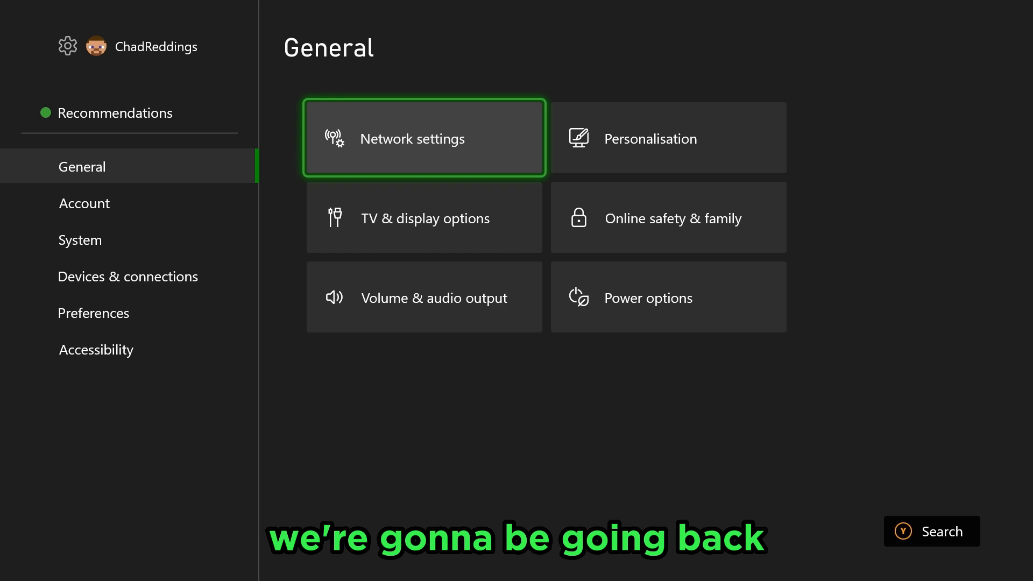
# Review the Reset console options under System > Console info, then cancel without resetting
pyautogui.click(79, 239)
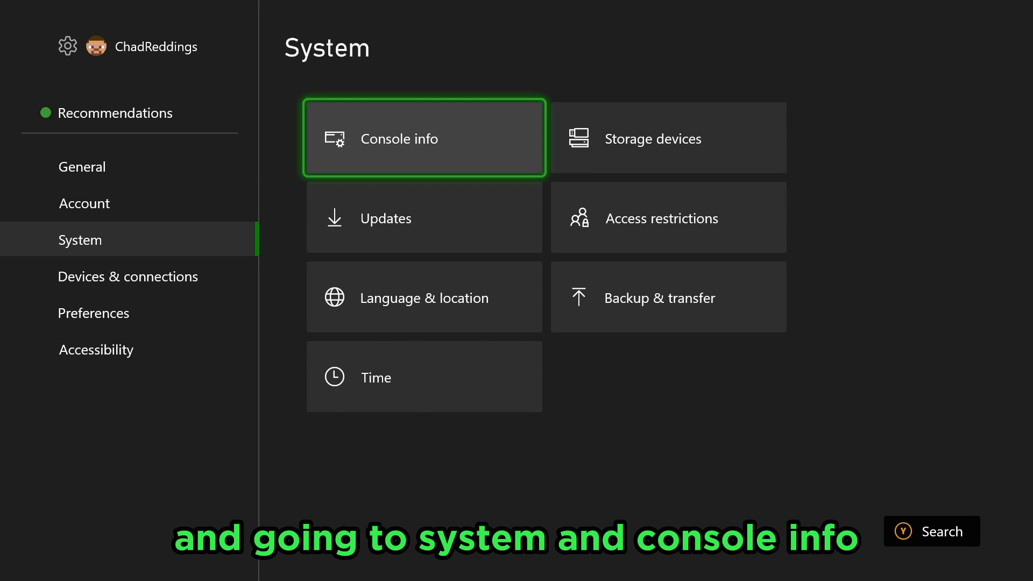
pyautogui.click(424, 139)
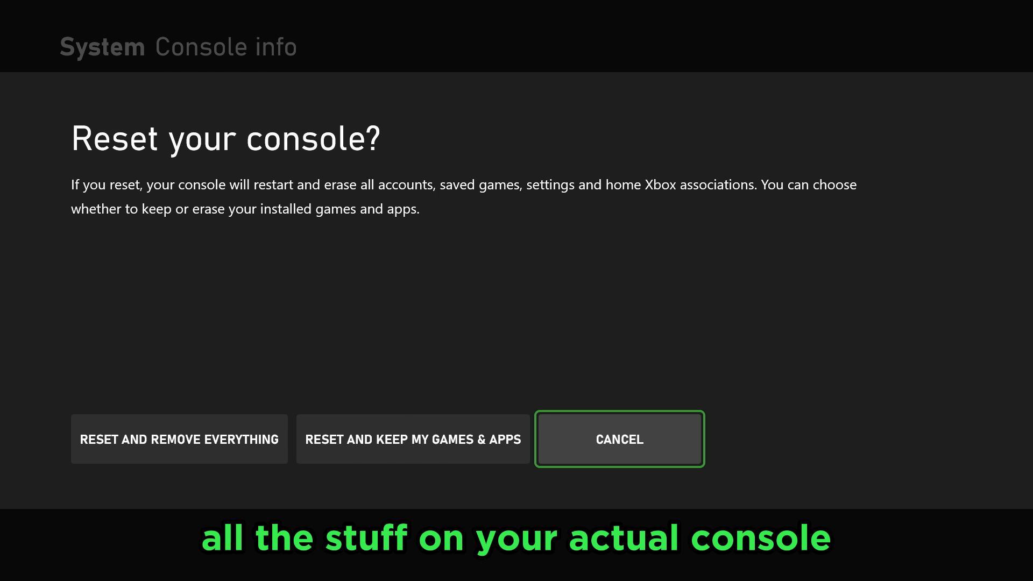
pyautogui.click(619, 439)
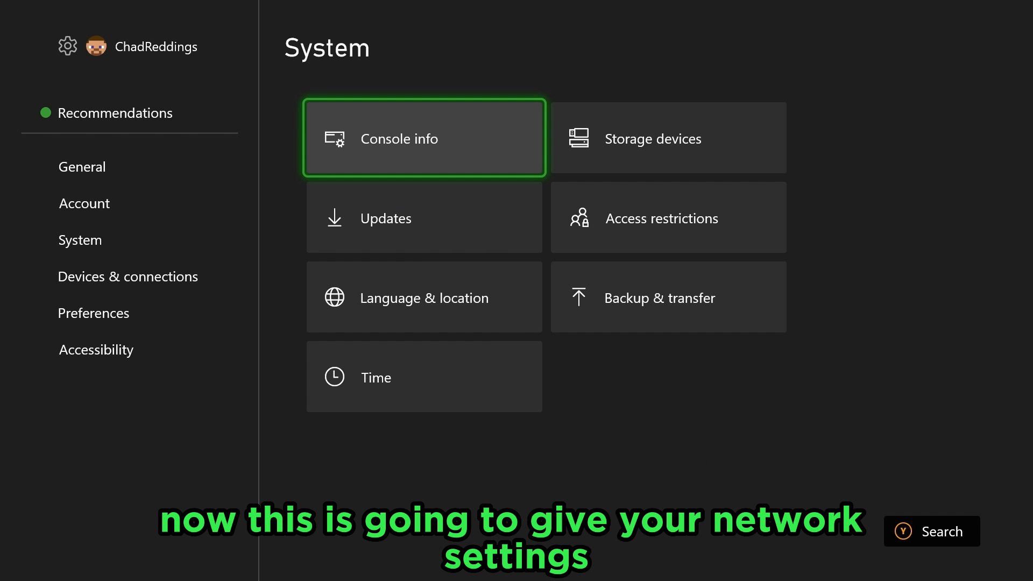
# Check the current network status under General > Network settings, then return Home
pyautogui.click(83, 165)
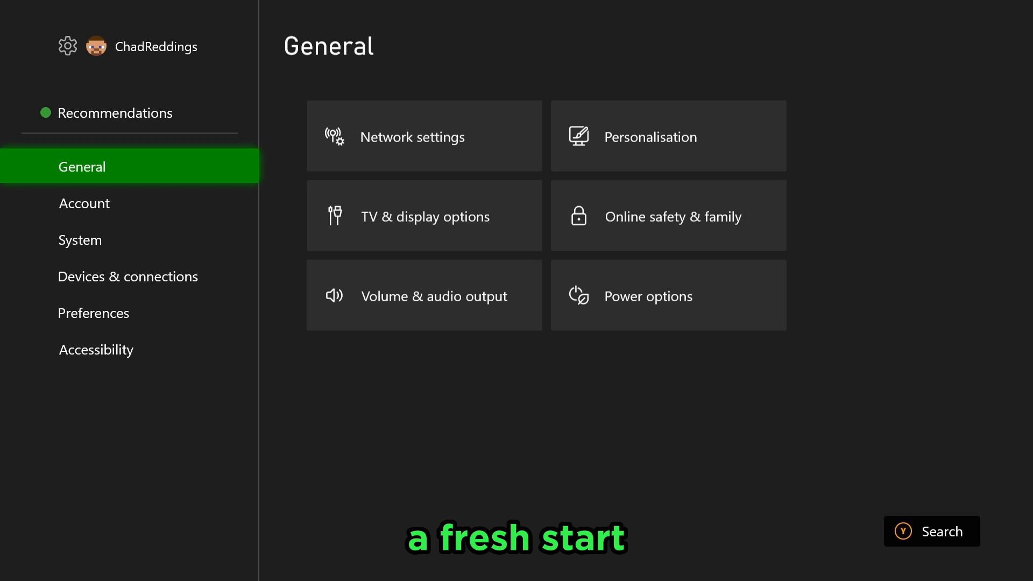
pyautogui.click(412, 137)
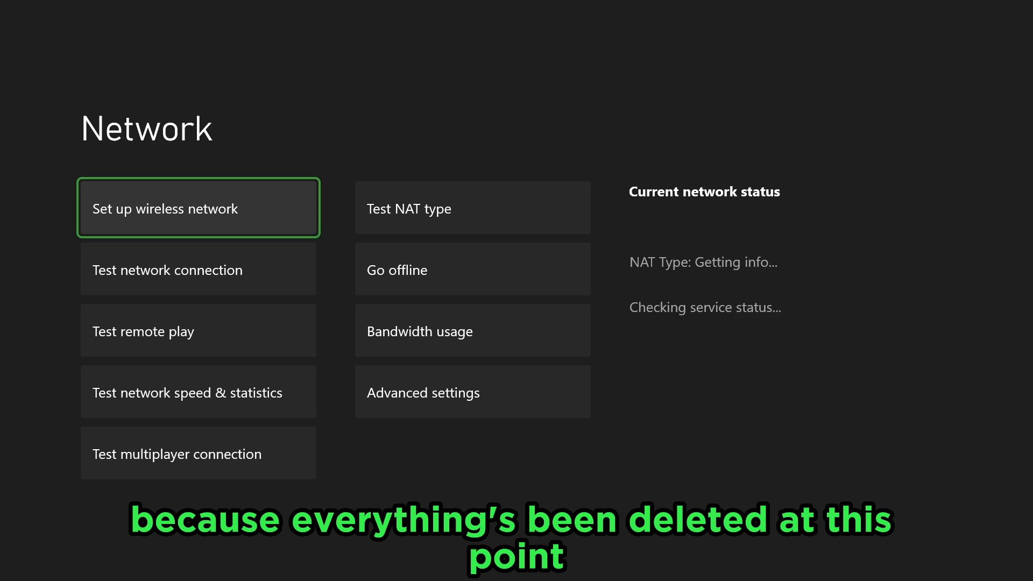
pyautogui.click(472, 208)
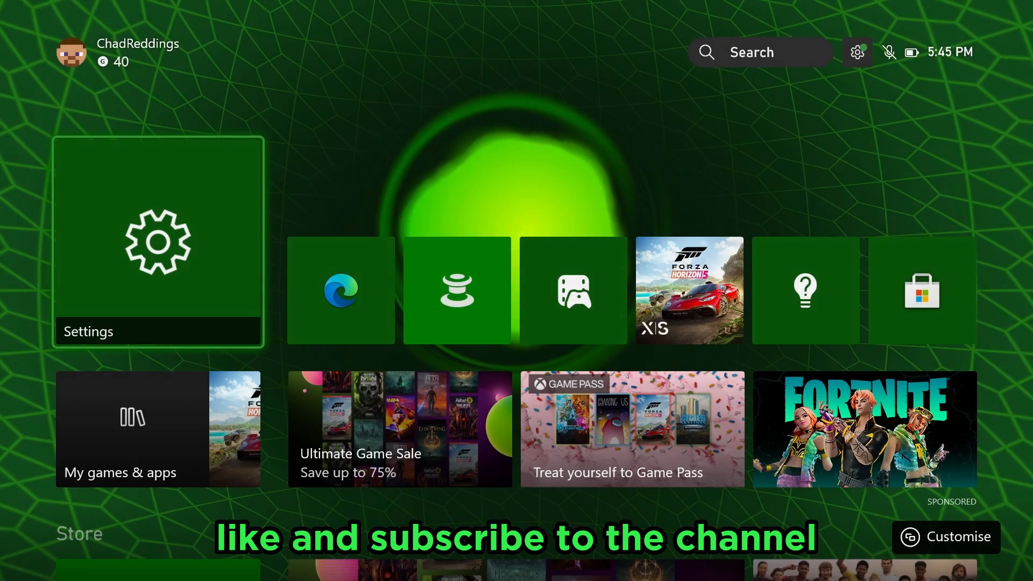
pyautogui.moveTo(341, 289)
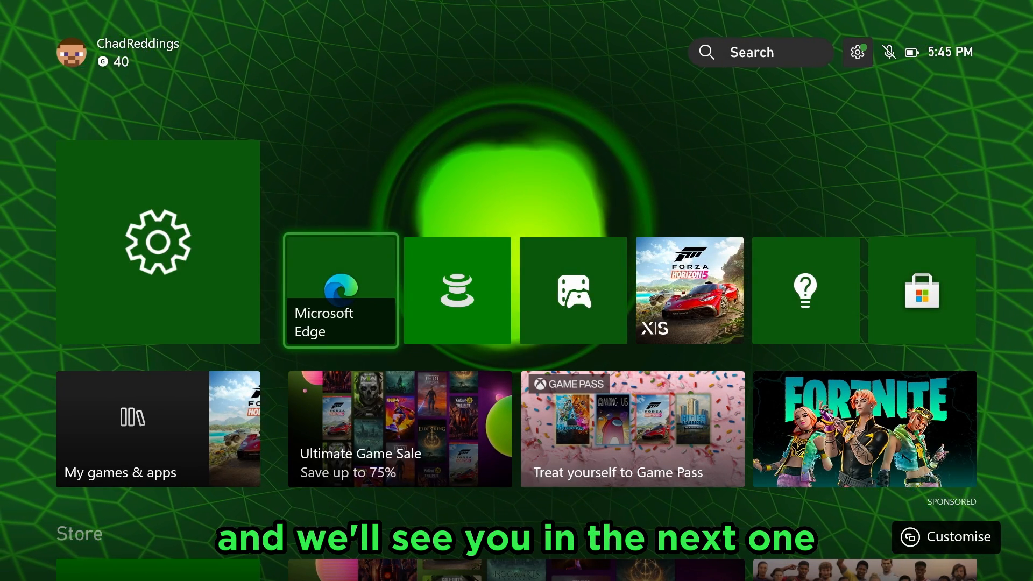